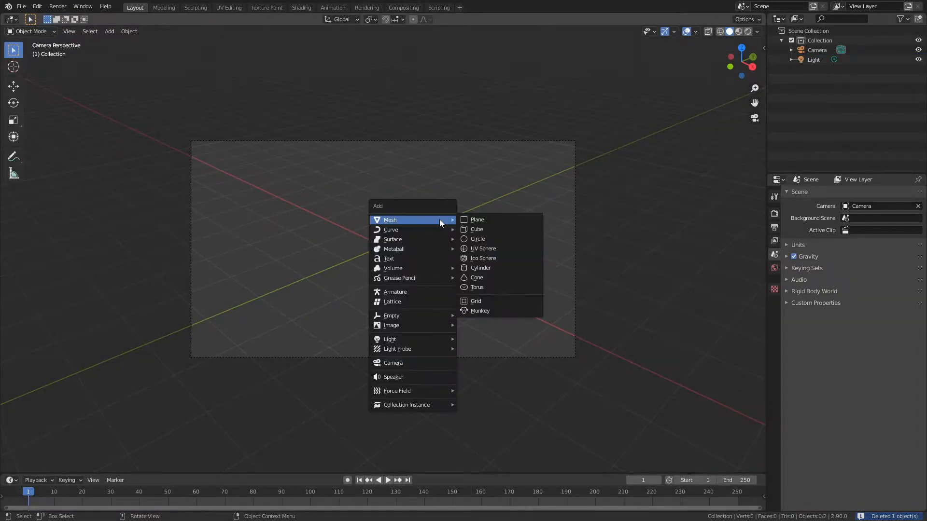
Add an ico sphere at the scene centre and move to the Shading workspace
{"action": "left_click", "coordinate": [482, 258]}
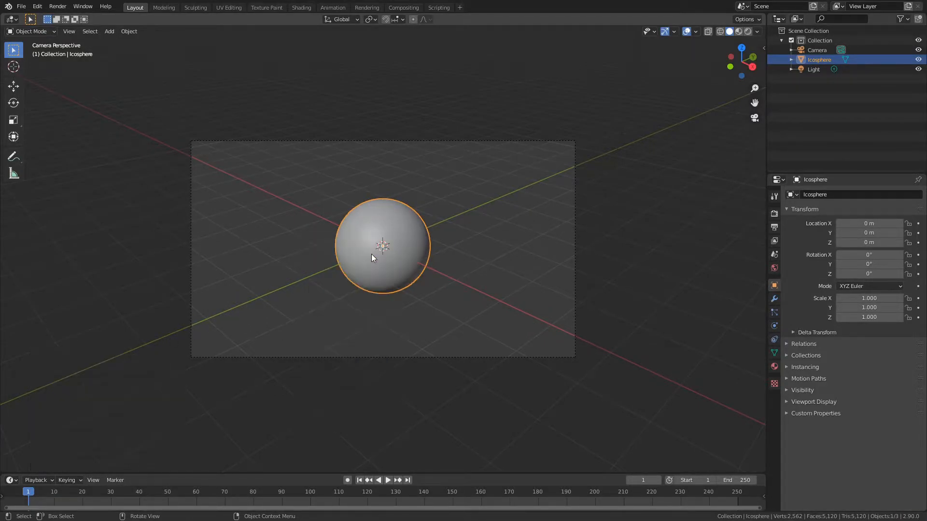
{"action": "scroll", "scroll_direction": "up", "scroll_amount": 3}
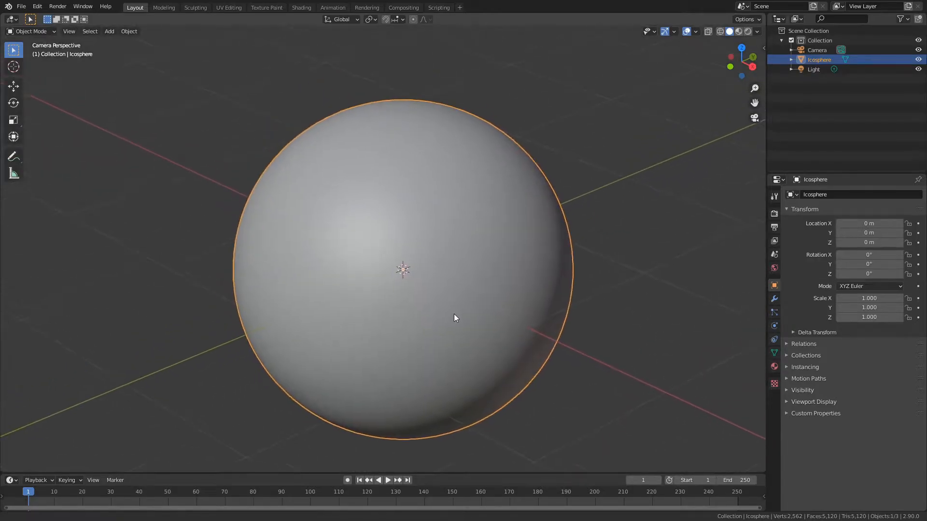
{"action": "scroll", "scroll_direction": "down", "scroll_amount": 3}
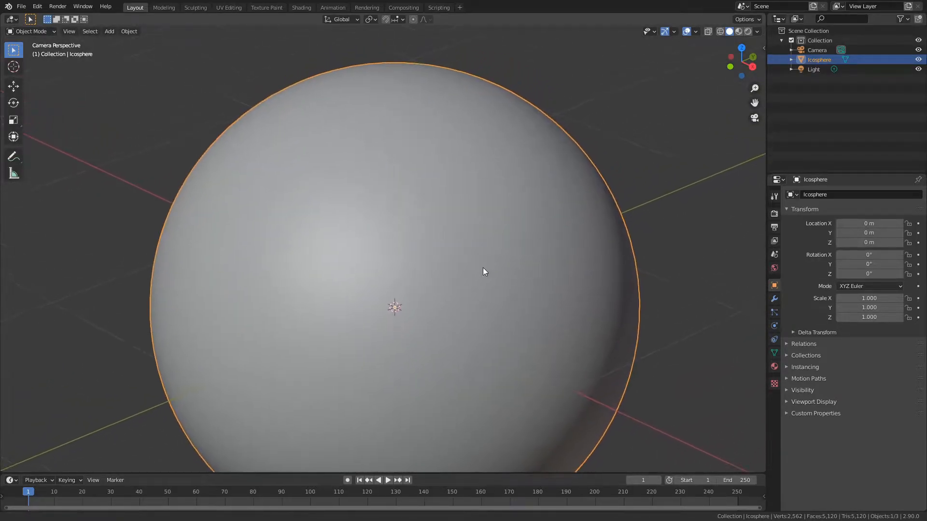
{"action": "left_click", "coordinate": [301, 7]}
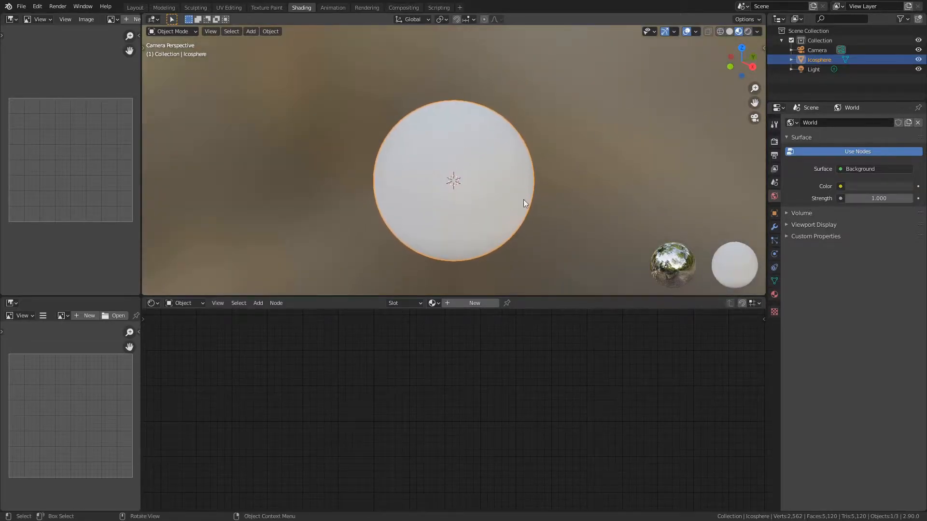
Create a new material with a Noise Texture through a ColorRamp into Base Color
{"action": "left_click", "coordinate": [474, 302]}
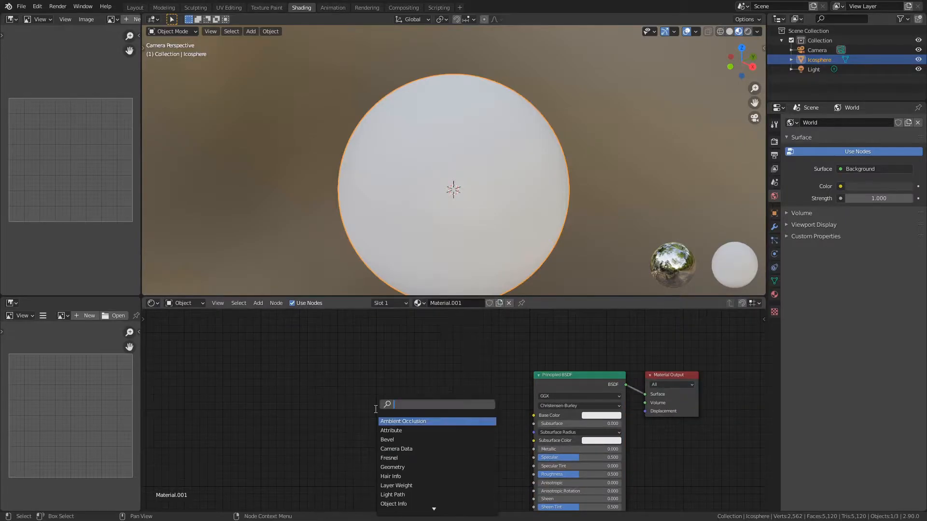
{"action": "type", "text": "noise"}
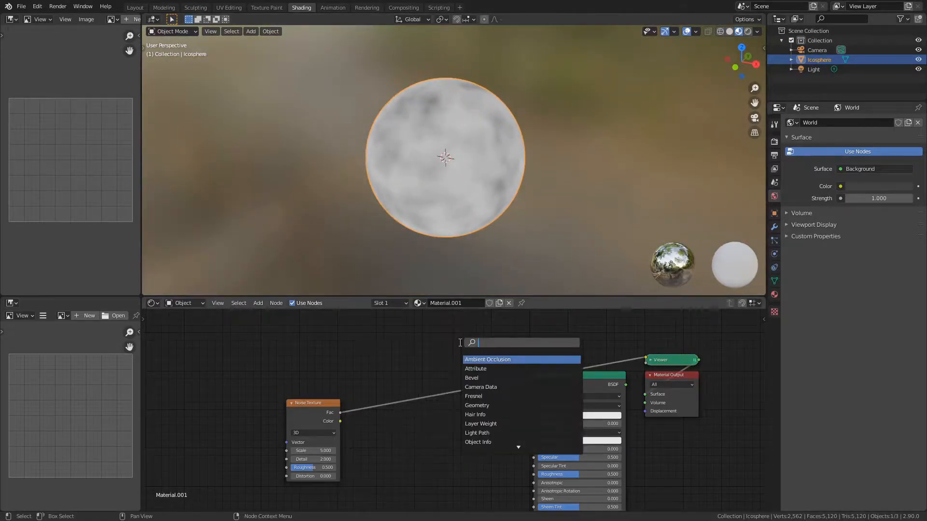
{"action": "type", "text": "colo"}
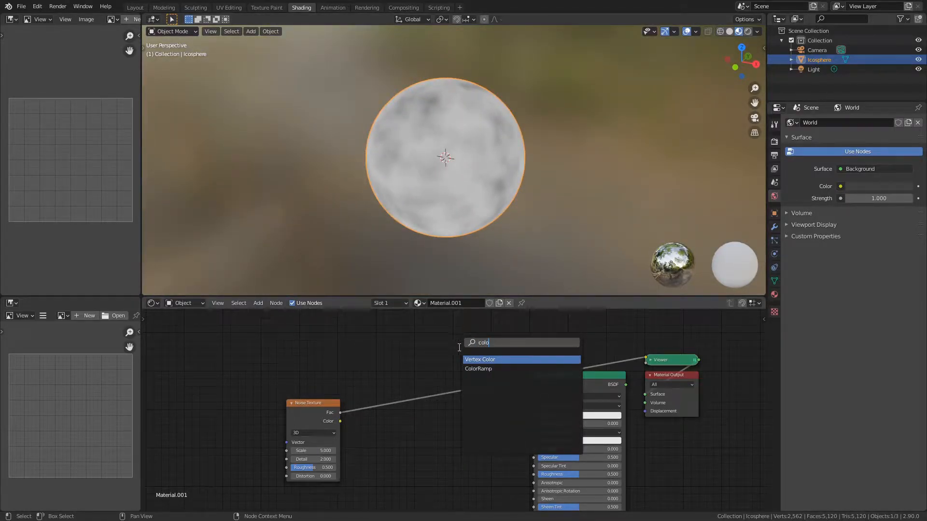
{"action": "left_click", "coordinate": [477, 368]}
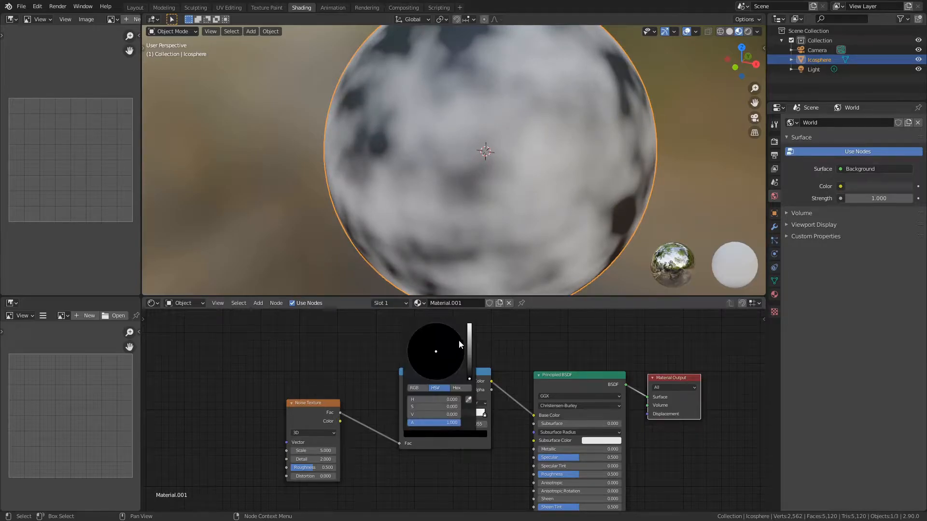
Set the ramp stops to deep blue, shallow blue, sand and green, adjusting their positions
{"action": "left_click", "coordinate": [448, 329]}
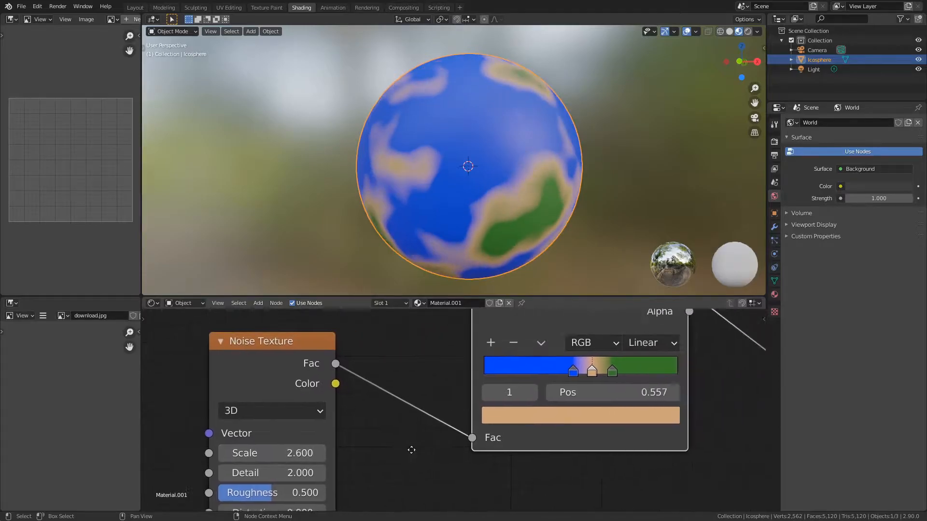
{"action": "double_click", "coordinate": [271, 472]}
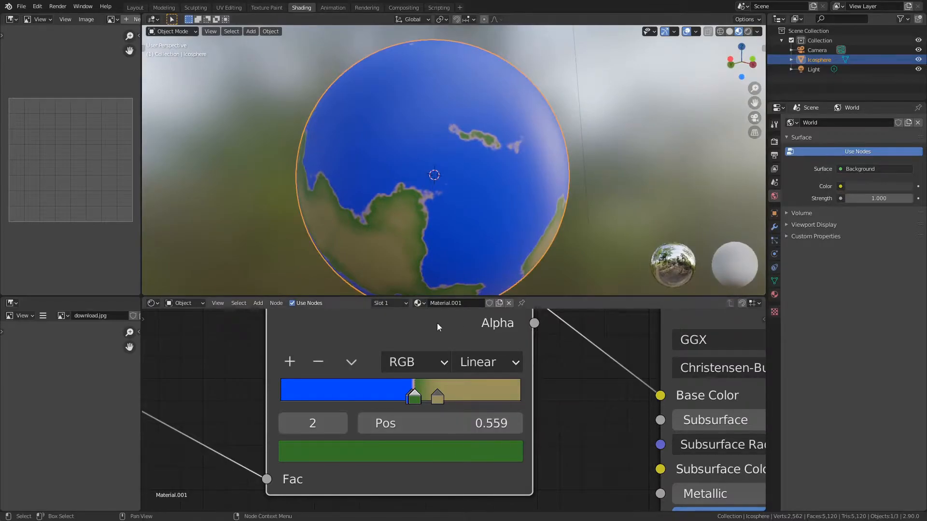
{"action": "left_click", "coordinate": [413, 396]}
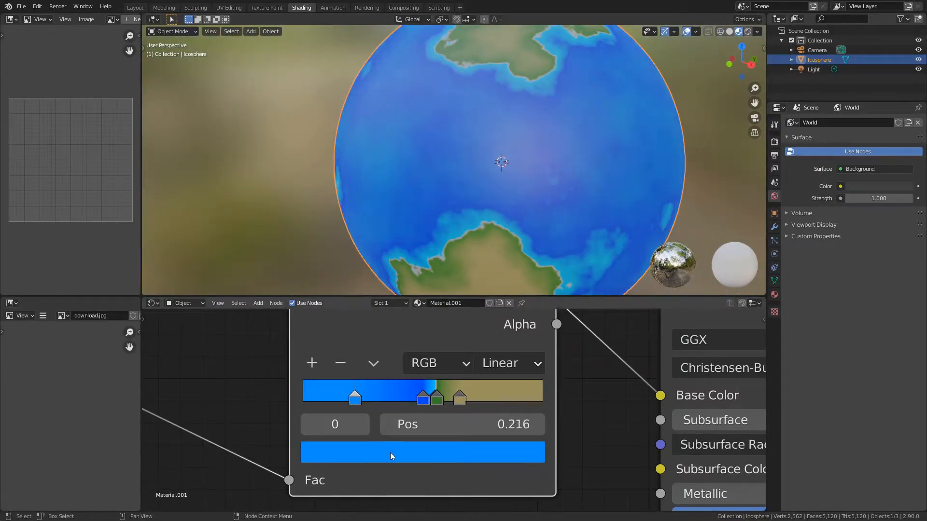
{"action": "left_click", "coordinate": [421, 452]}
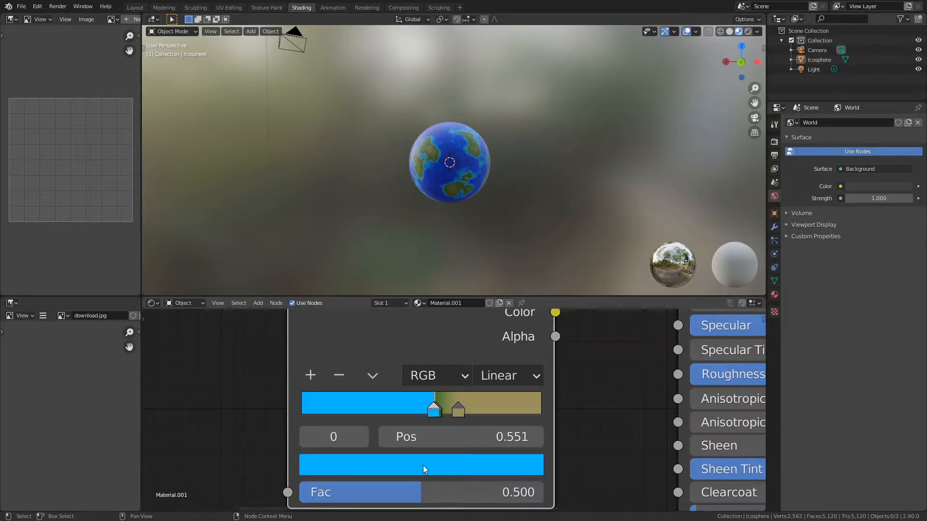
Recolour the stops of the duplicated second ColorRamp fed by the noise texture
{"action": "left_click", "coordinate": [421, 464]}
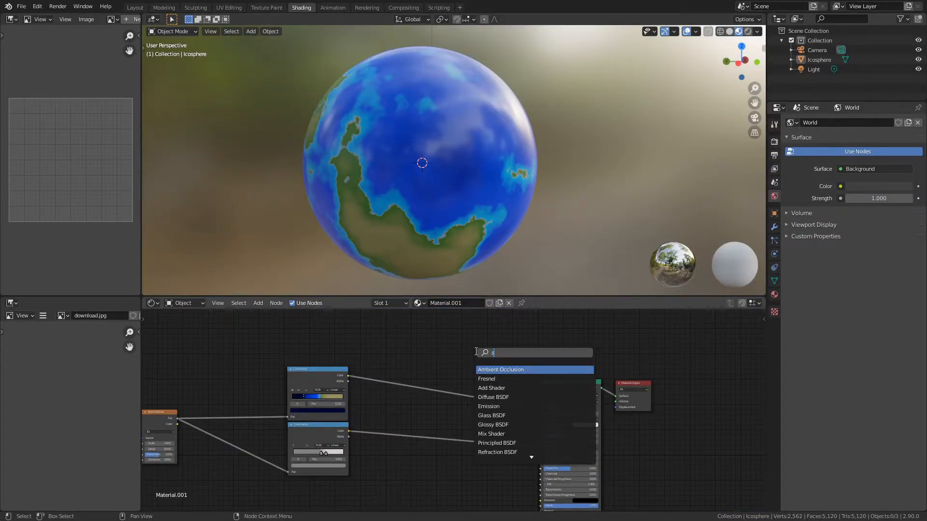
Add Separate HSV, Math Add and Musgrave nodes, adding Musgrave height into the value channel
{"action": "type", "text": "ep"}
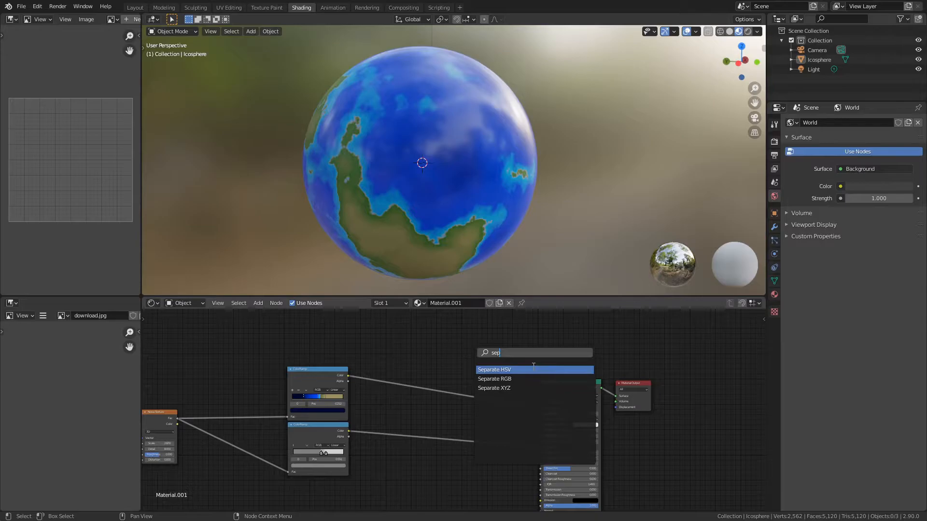
{"action": "left_click", "coordinate": [494, 369]}
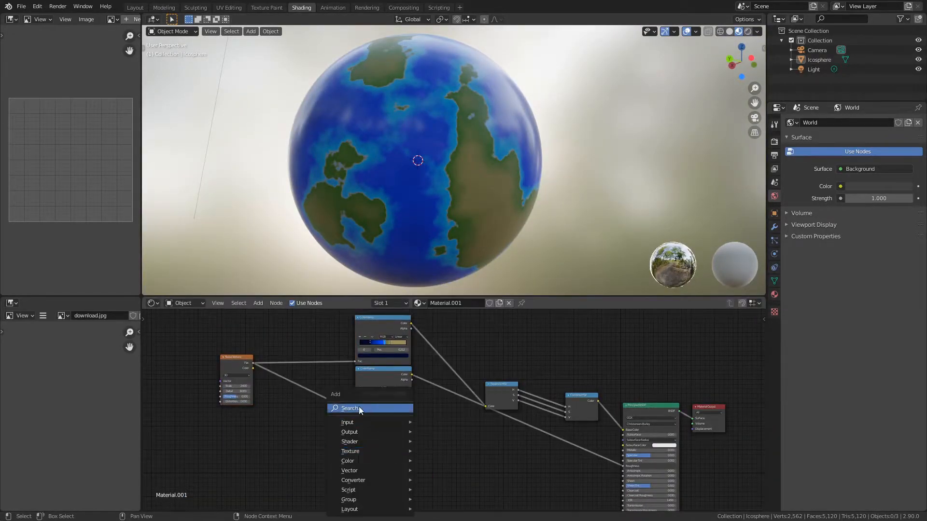
{"action": "type", "text": "math"}
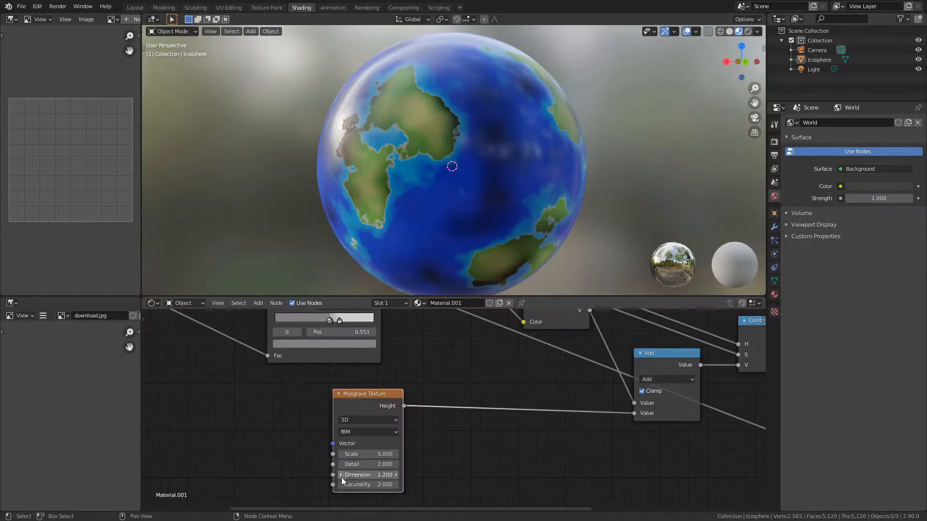
{"action": "left_click", "coordinate": [366, 463]}
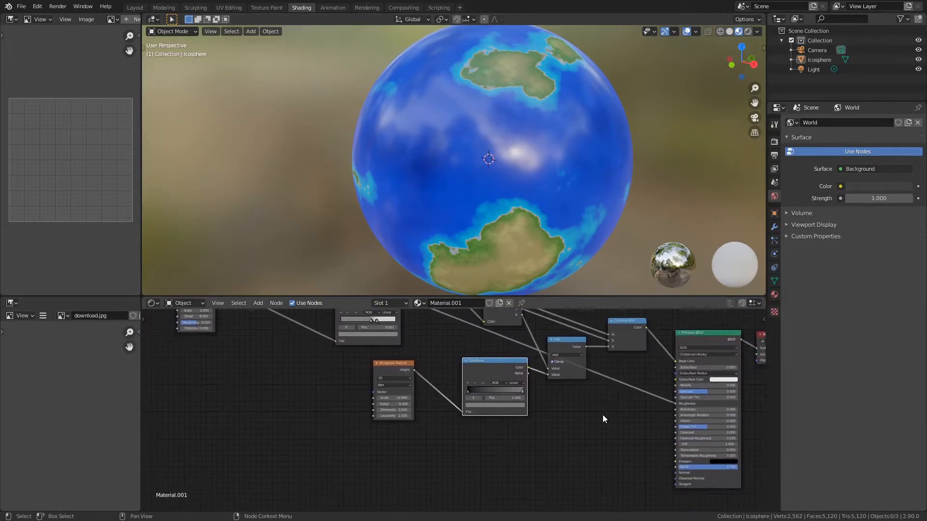
Add a Bump node driven by a scale-300 Noise Texture into the Normal input
{"action": "type", "text": "bump"}
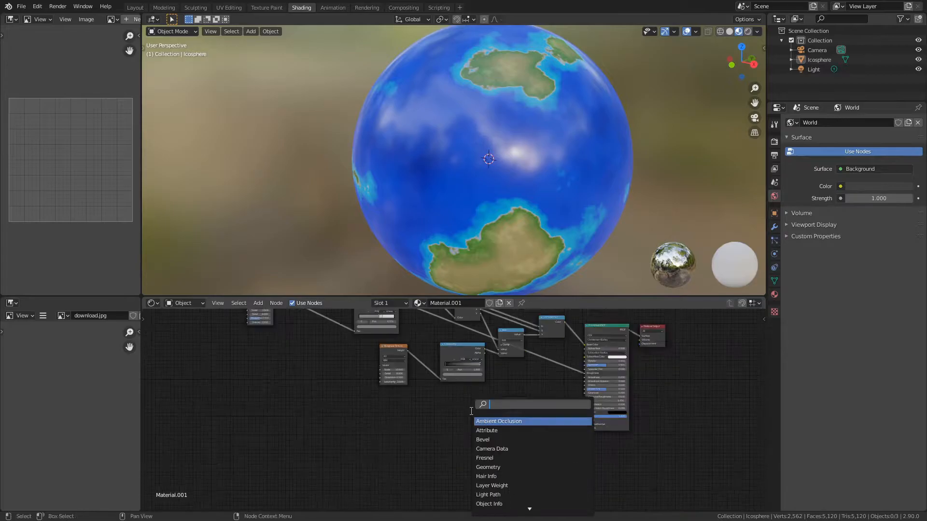
{"action": "type", "text": "noi"}
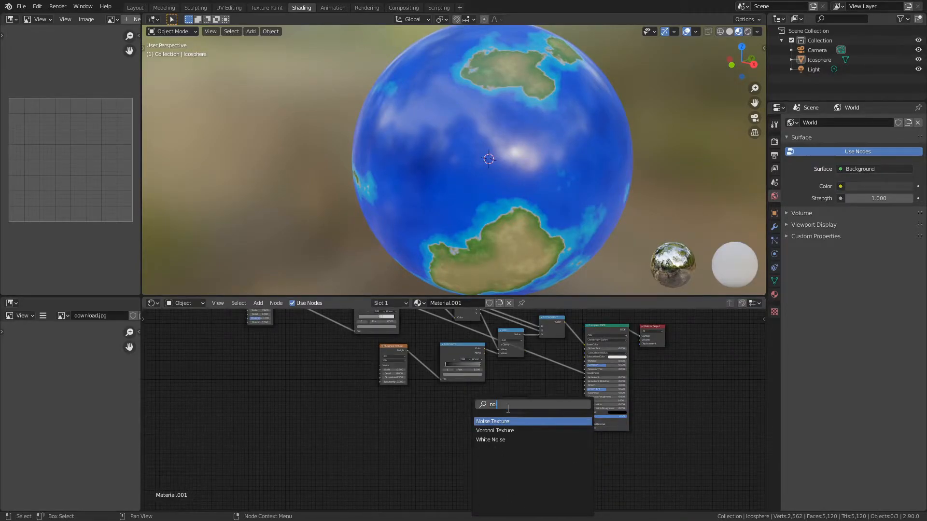
{"action": "left_click", "coordinate": [492, 420]}
{"action": "type", "text": "300"}
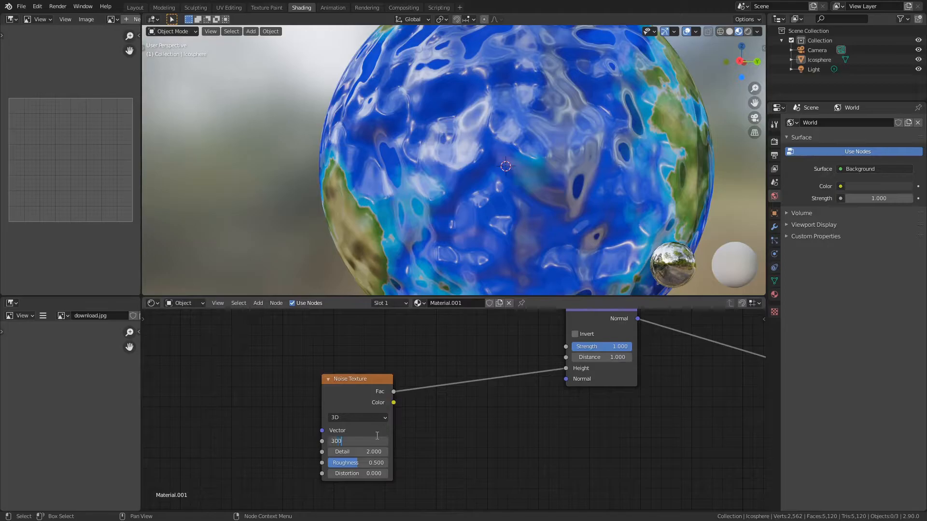
{"action": "key", "text": "Return"}
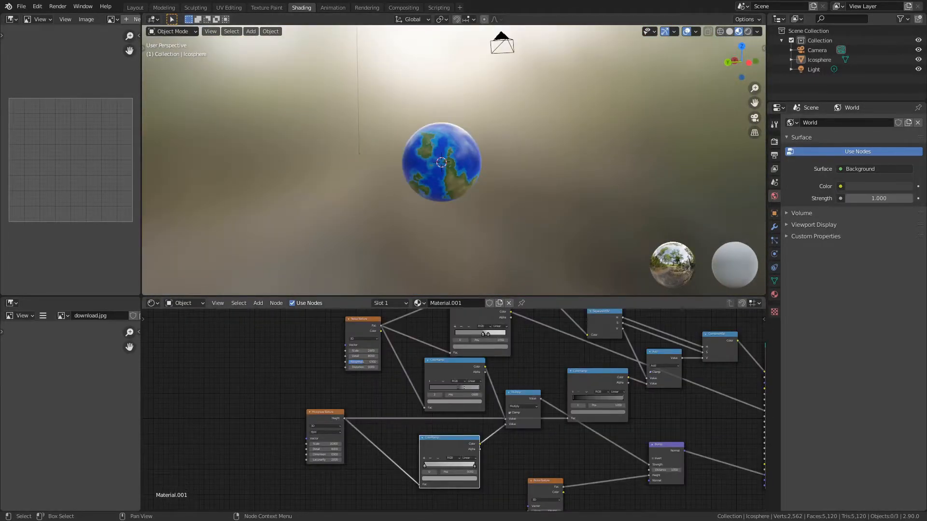
Duplicate the planet sphere and scale the copy up
{"action": "left_click", "coordinate": [440, 162]}
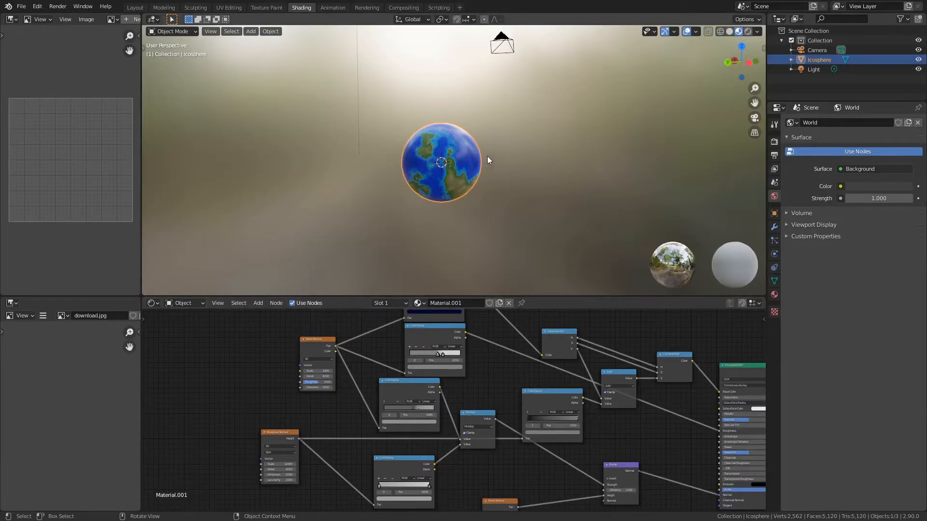
{"action": "key", "text": "shift+d"}
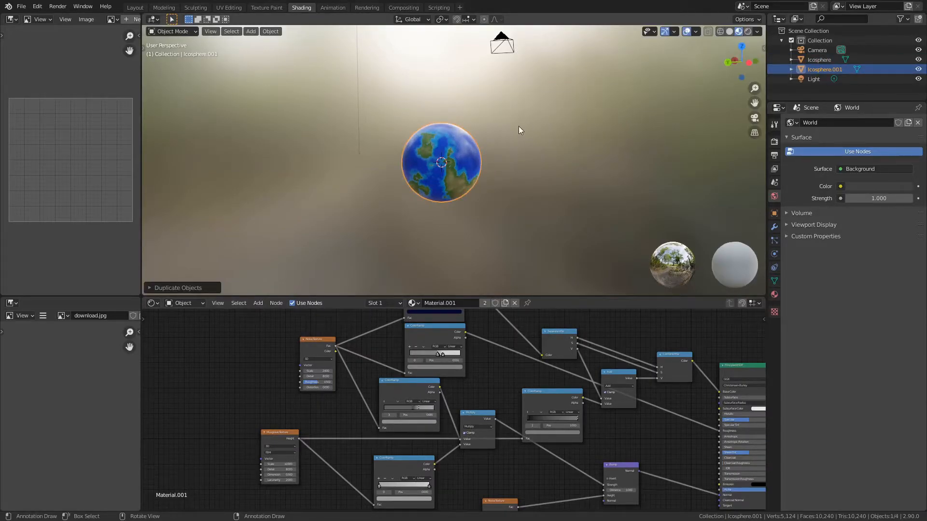
{"action": "key", "text": "s"}
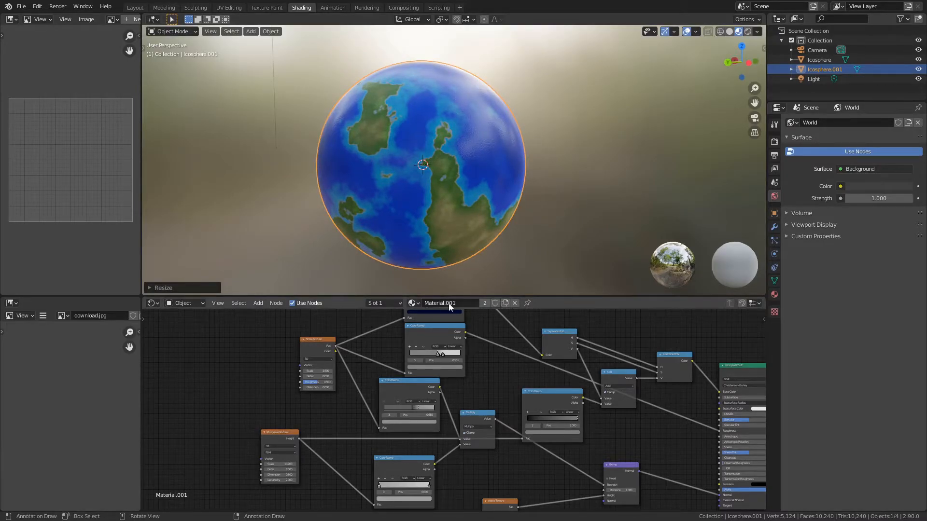
Insert a Mix Shader after the copy's Principled BSDF and search for a transparent shader
{"action": "type", "text": "mix"}
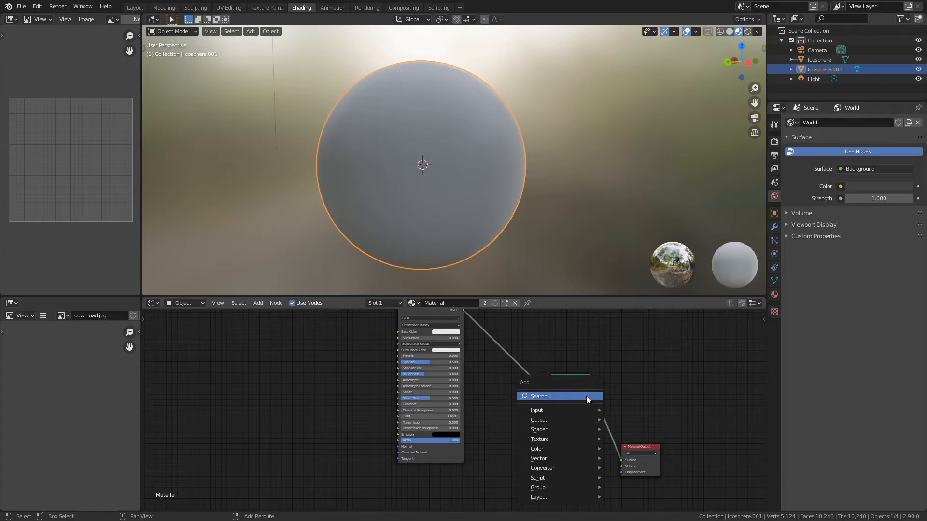
{"action": "left_click", "coordinate": [536, 410]}
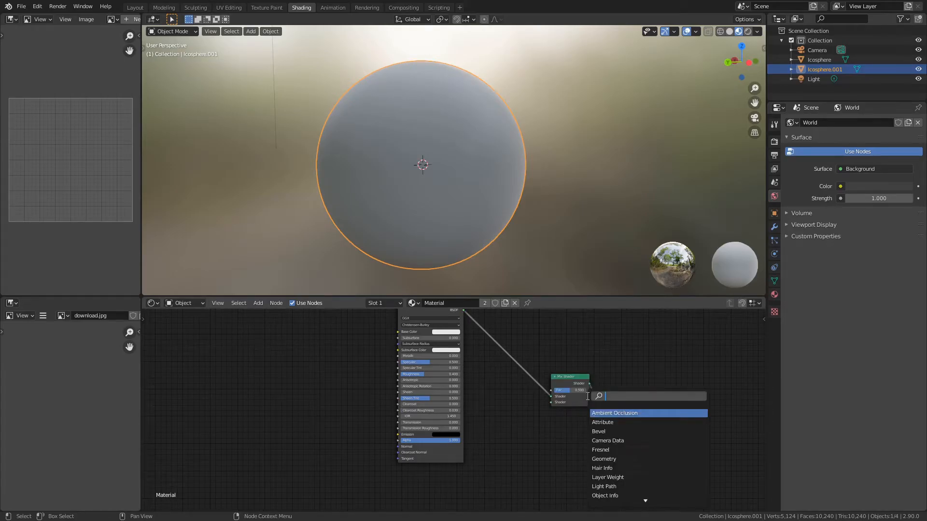
{"action": "type", "text": "tra"}
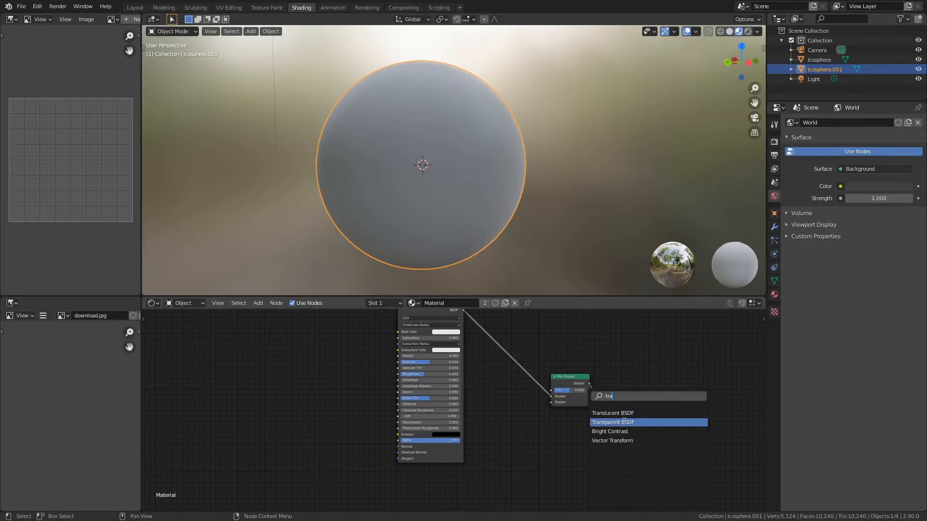
Mix in a Transparent BSDF and shape distorted noise through a black-and-white ramp into clouds
{"action": "left_click", "coordinate": [613, 422]}
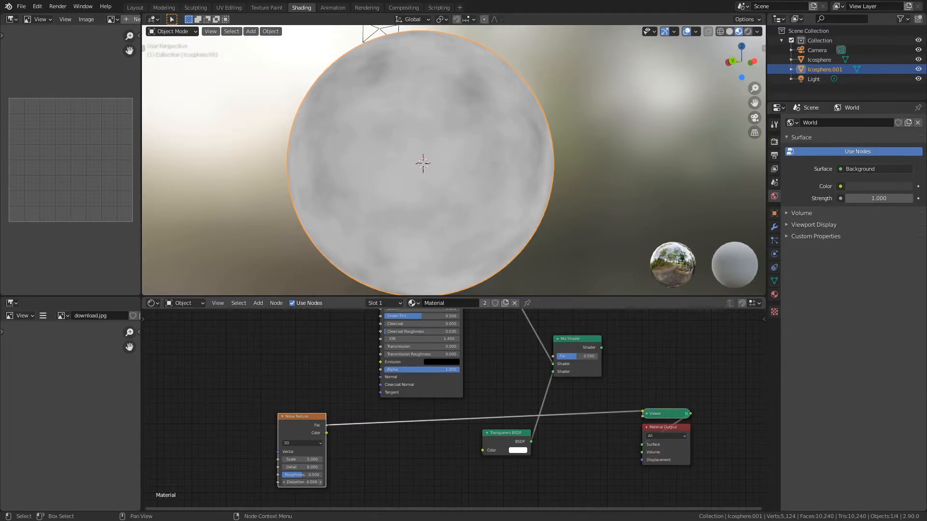
{"action": "left_click", "coordinate": [301, 482]}
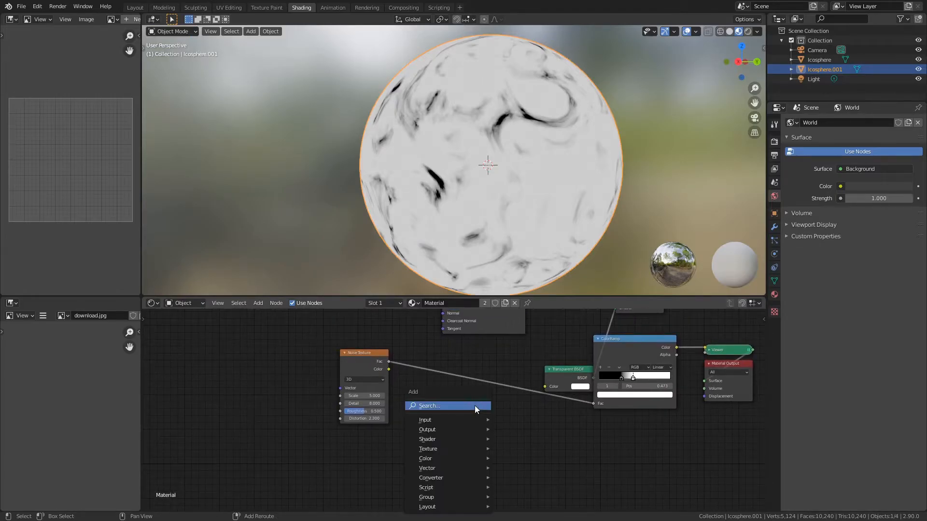
Combine the noise and Musgrave textures with an Add Math node feeding the cloud ColorRamp
{"action": "type", "text": "math"}
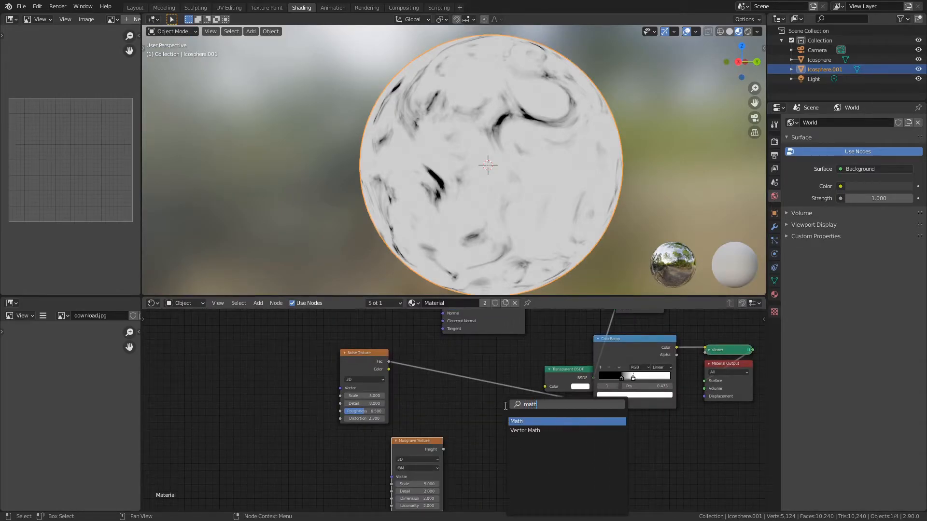
{"action": "left_click", "coordinate": [516, 421]}
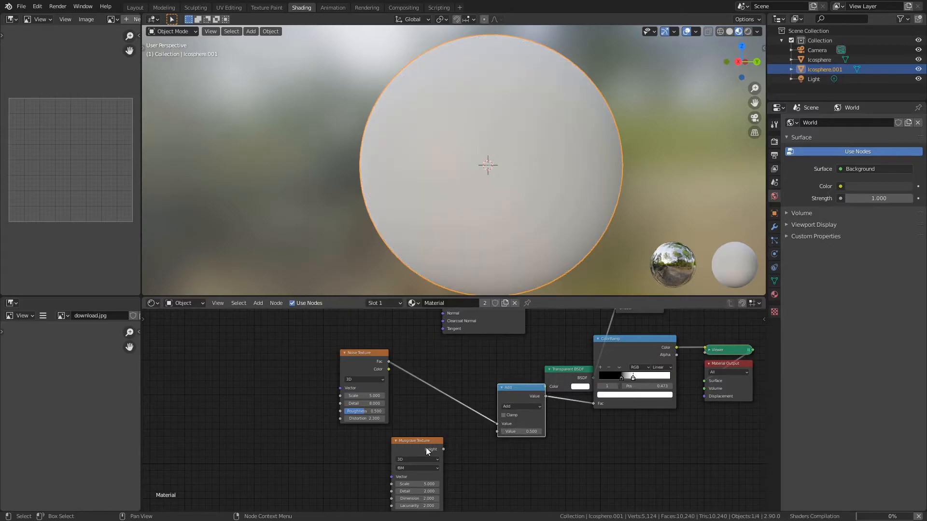
{"action": "left_click", "coordinate": [522, 406]}
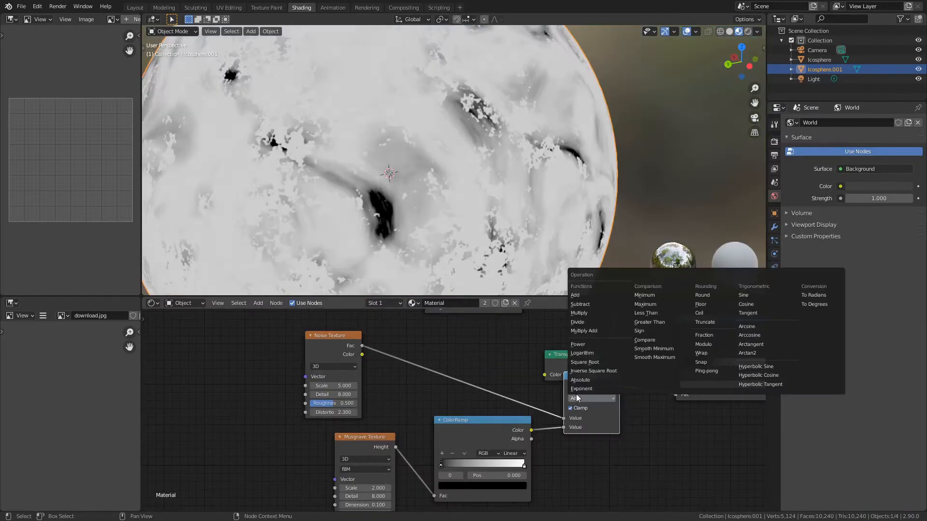
{"action": "left_click", "coordinate": [579, 312]}
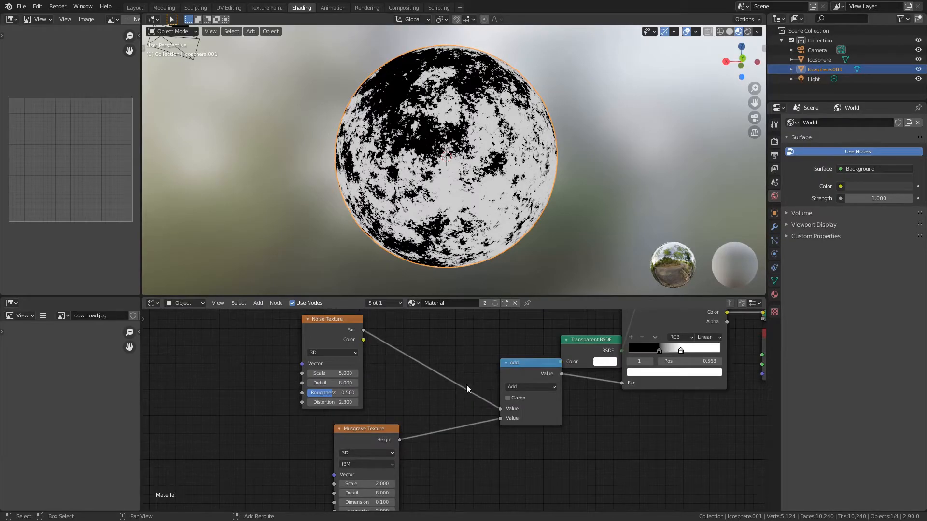
{"action": "type", "text": "colo"}
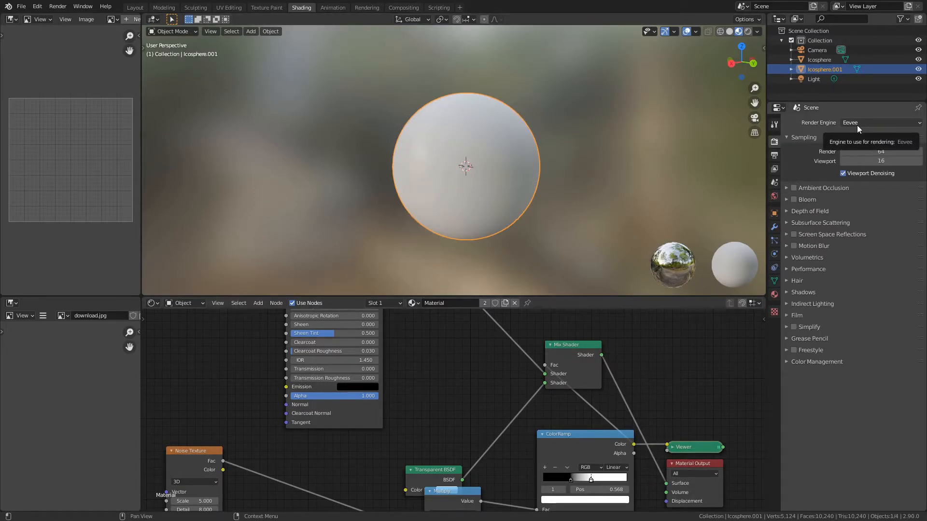
Set the render engine to Cycles to view clouds over the blue-green planet
{"action": "left_click", "coordinate": [880, 122]}
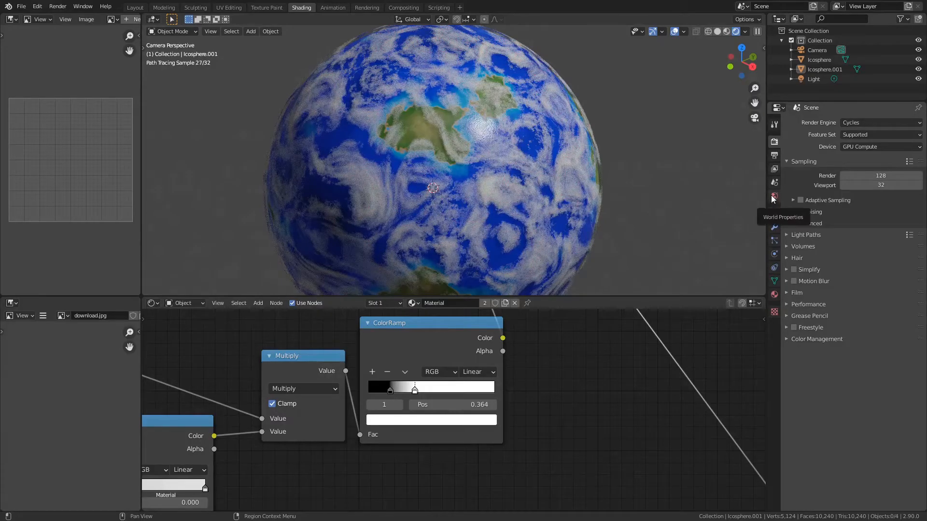
Set the World background strength to 0 and select the outer sphere Icosphere.001
{"action": "left_click", "coordinate": [774, 198]}
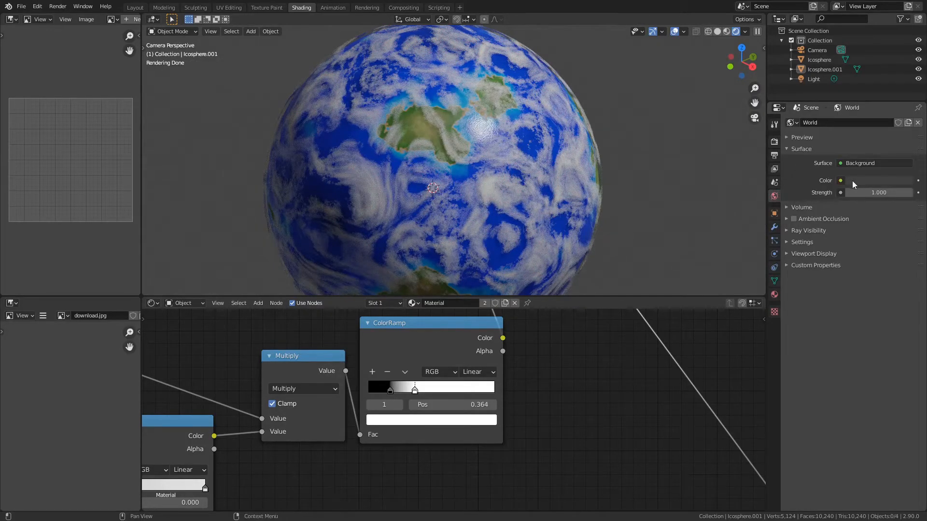
{"action": "left_click", "coordinate": [878, 192]}
{"action": "type", "text": "0.000"}
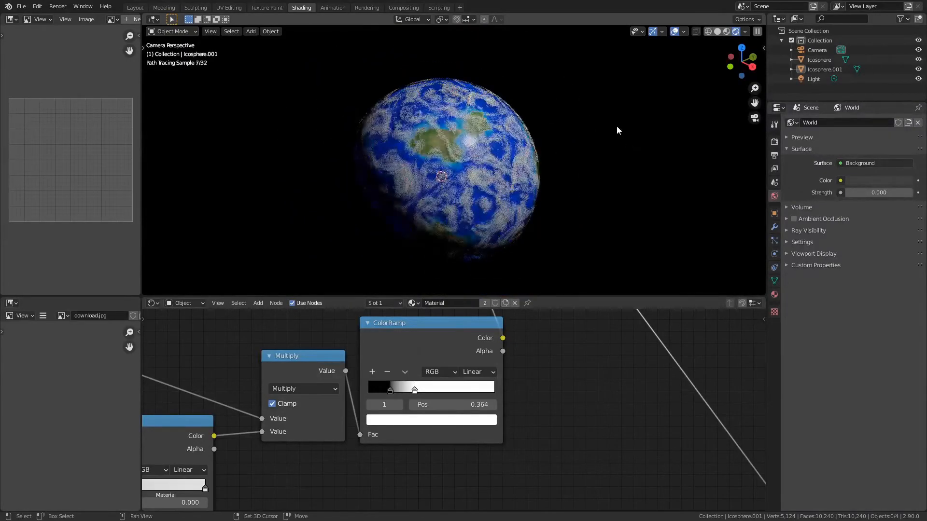
{"action": "left_click", "coordinate": [467, 166]}
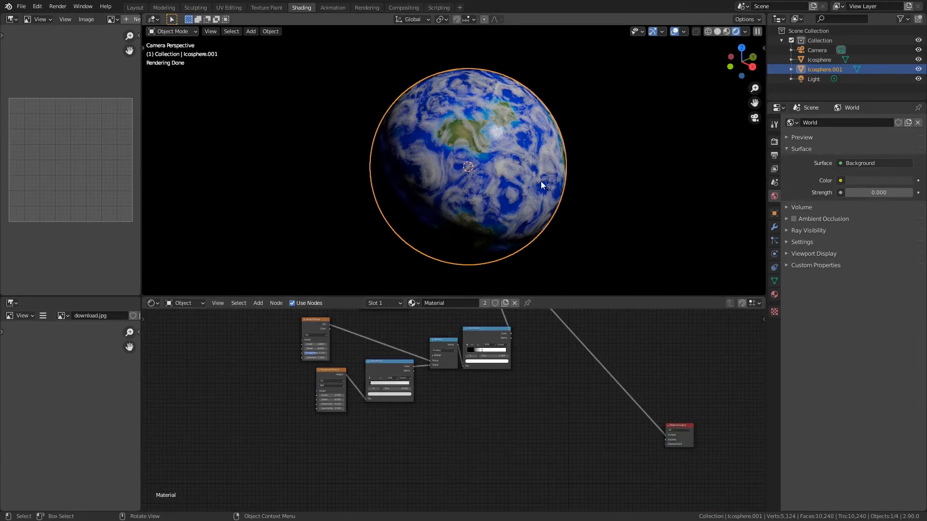
{"action": "mouse_move", "coordinate": [574, 400]}
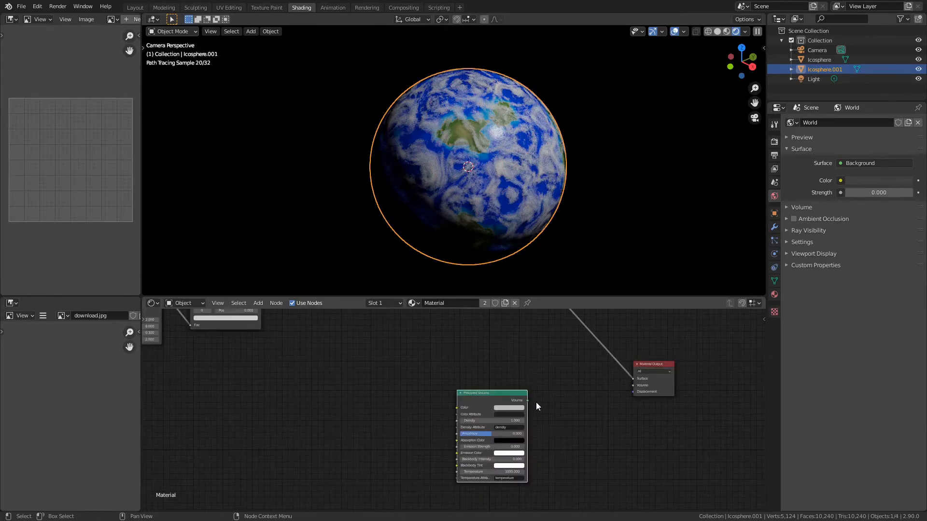
Give the Principled Volume a cyan emission color at strength 0.100, then return to Layout
{"action": "left_click", "coordinate": [507, 408]}
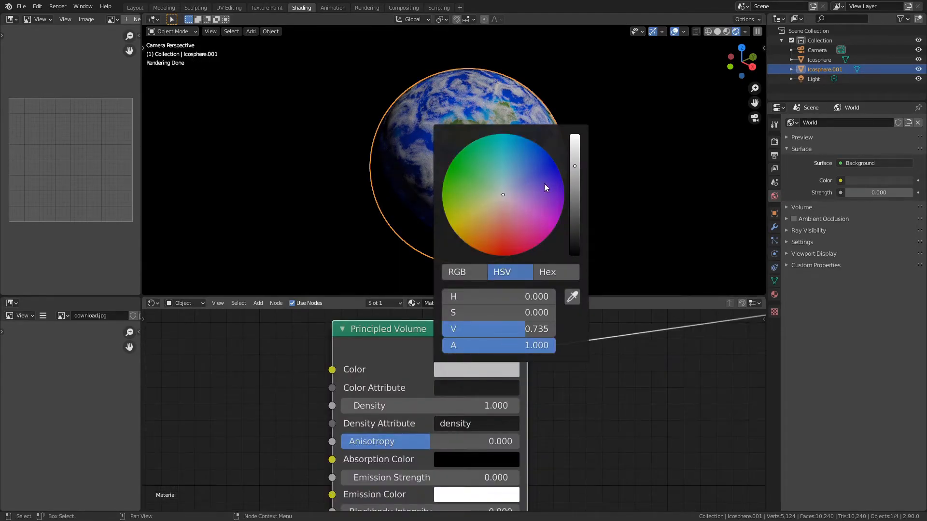
{"action": "left_click", "coordinate": [506, 133]}
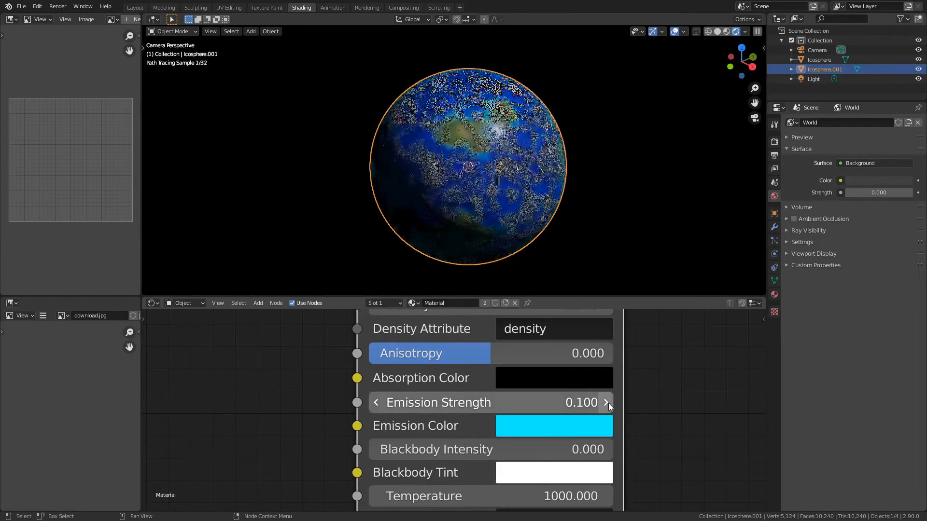
{"action": "left_click", "coordinate": [605, 402]}
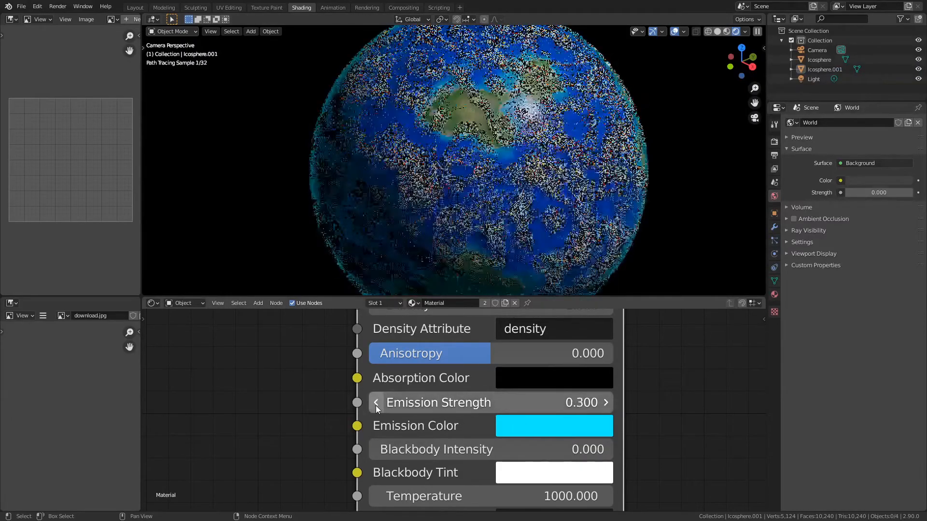
{"action": "left_click", "coordinate": [376, 402]}
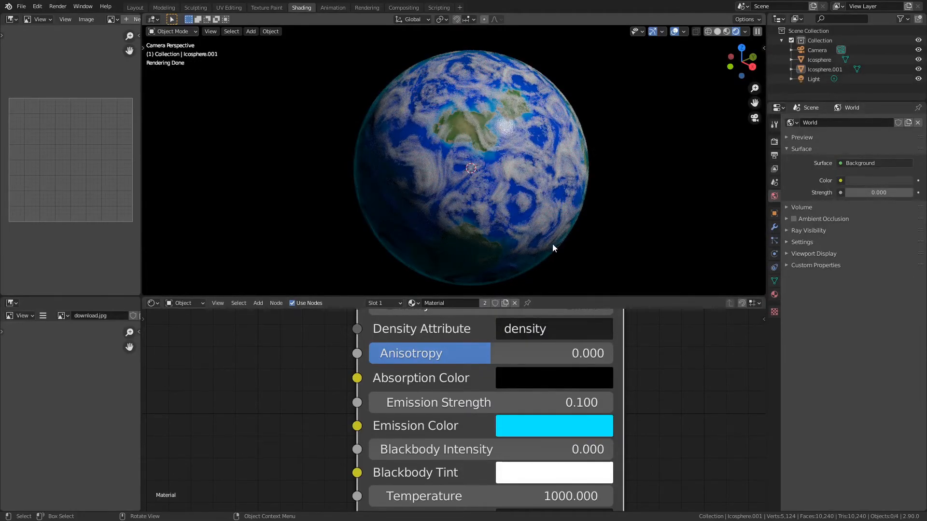
{"action": "left_click", "coordinate": [135, 7]}
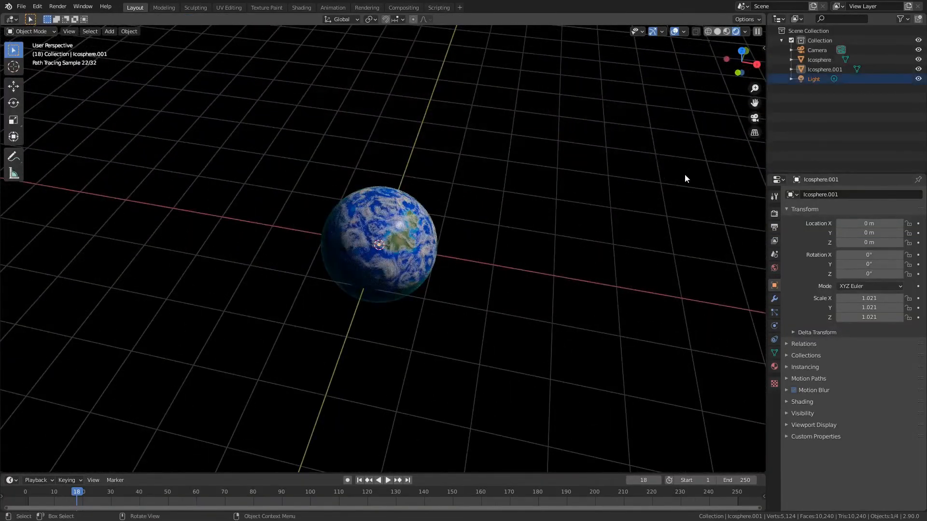
View through the scene camera and set the Filmic look to Medium High Contrast
{"action": "key", "text": "g"}
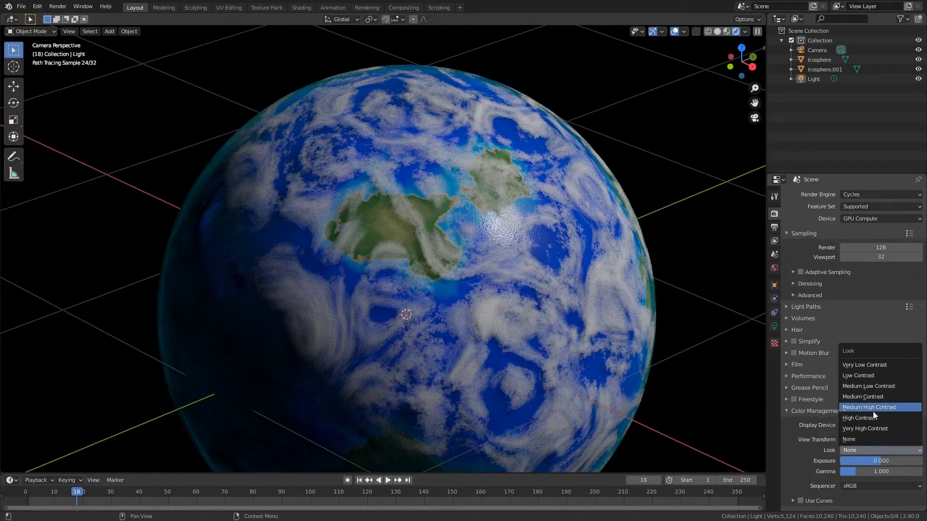
{"action": "left_click", "coordinate": [869, 408]}
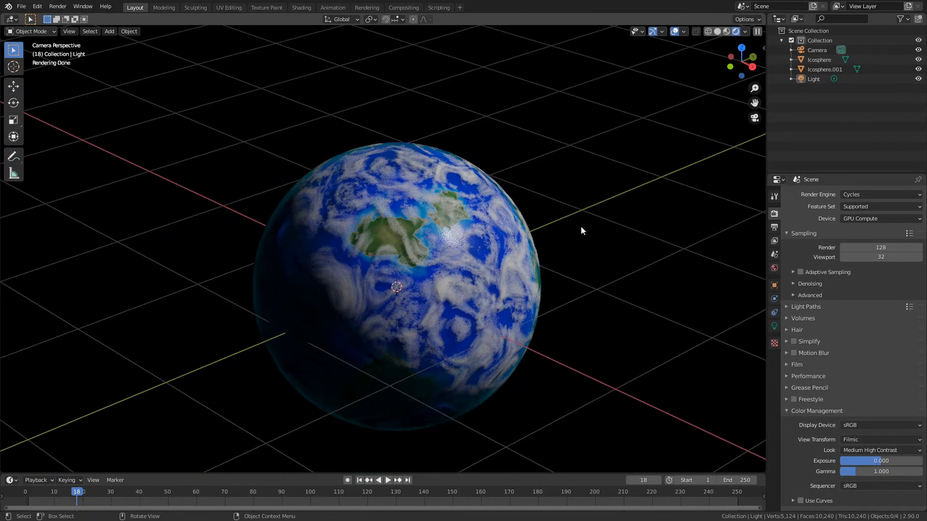
{"action": "mouse_move", "coordinate": [473, 204]}
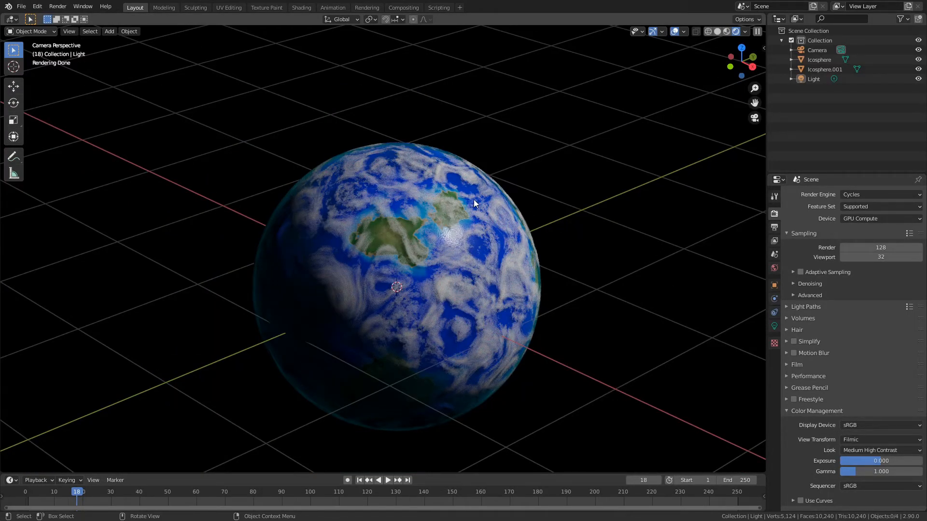